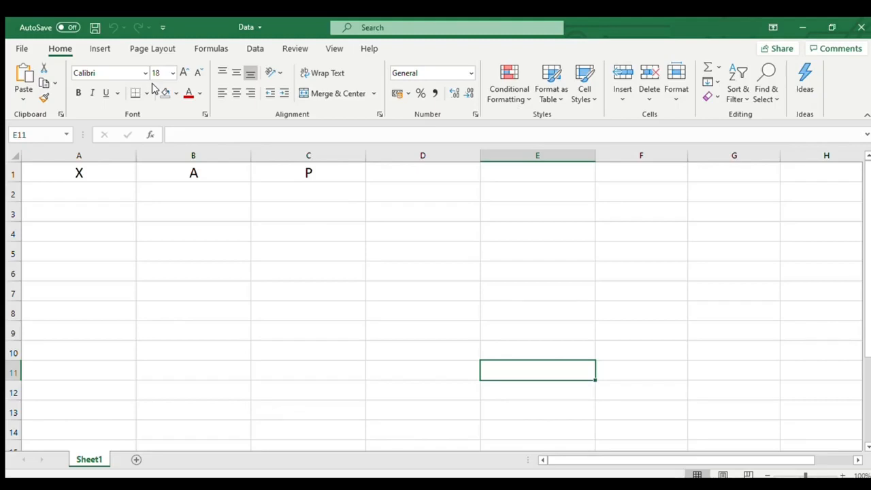
mouse_move(440, 449)
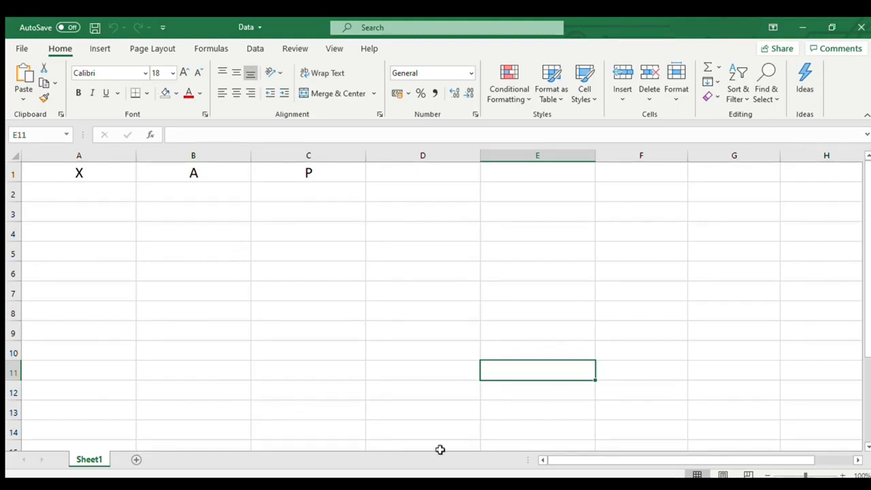
mouse_move(356, 289)
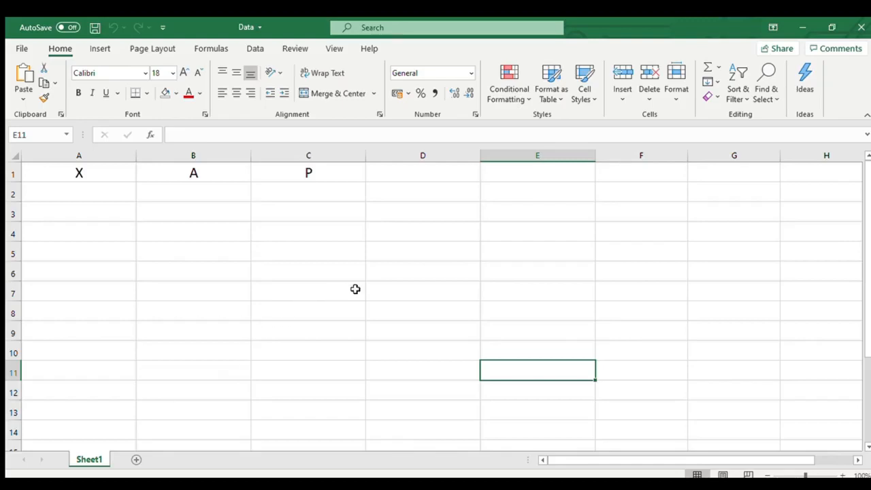
mouse_move(380, 284)
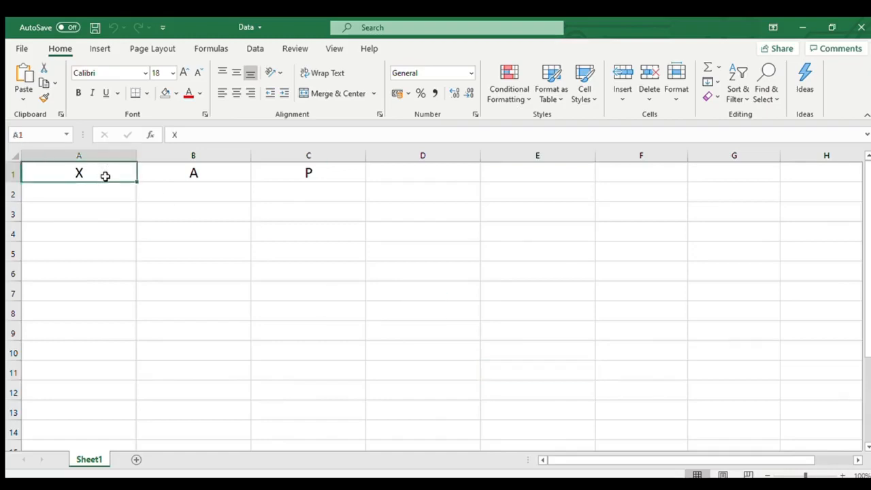
Step: Check the characters X, A, P in row 1, then enter =CODE(A1) in A2
click(309, 172)
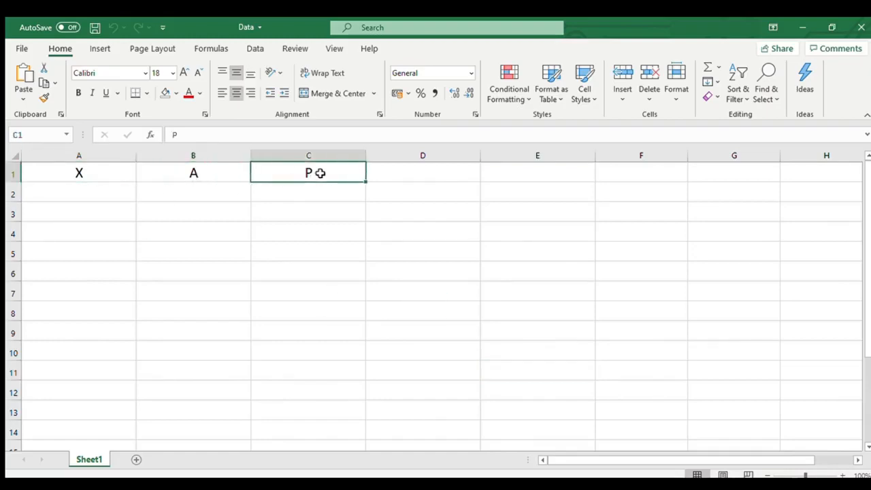
click(78, 173)
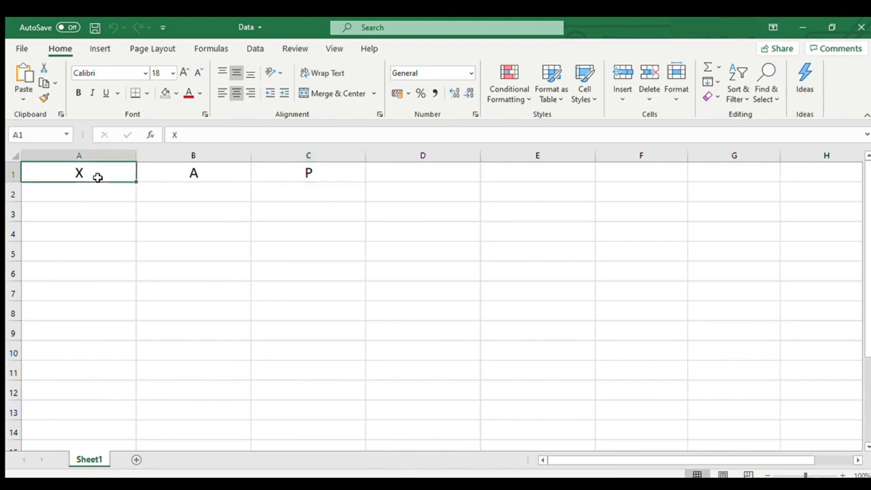
drag(78, 173, 308, 172)
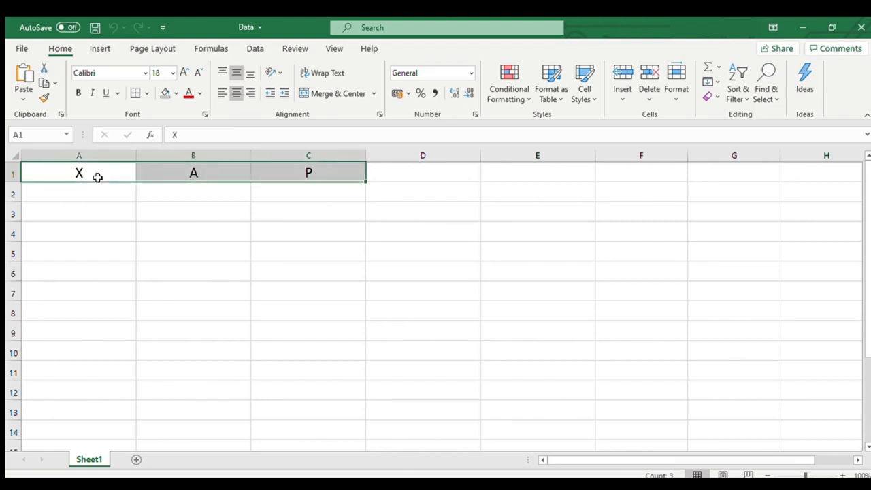
click(78, 194)
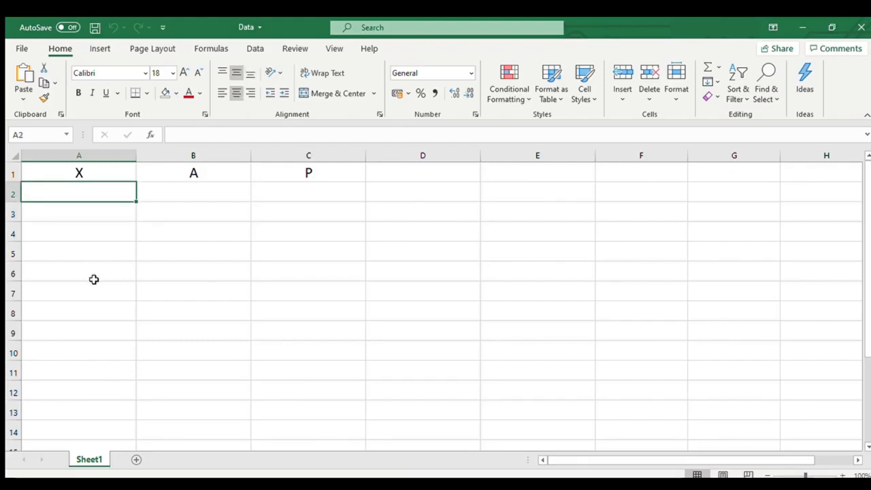
text(=)
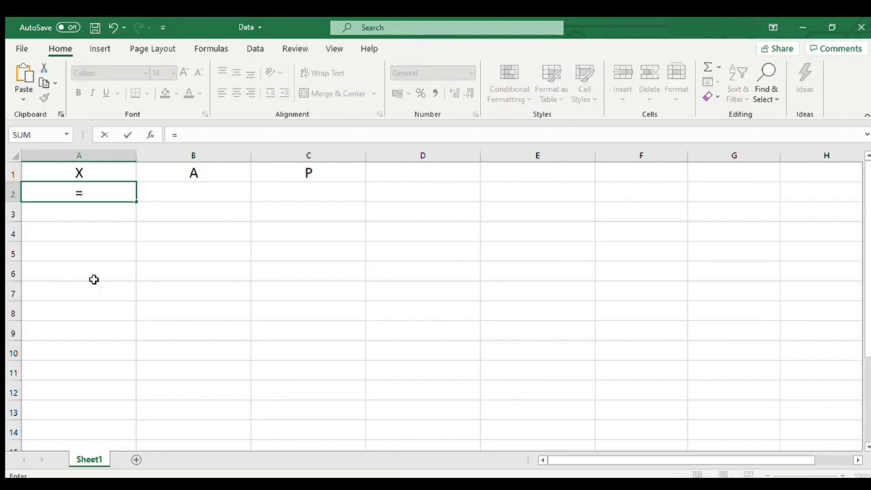
text(code)
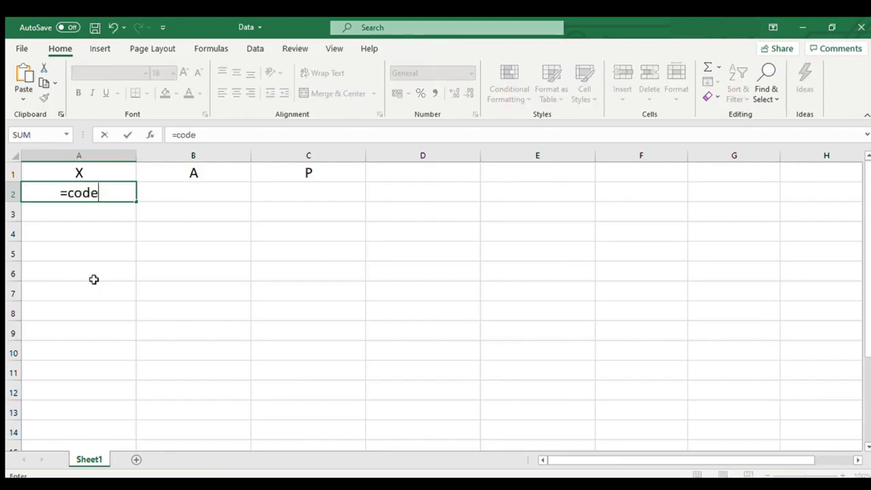
text(()
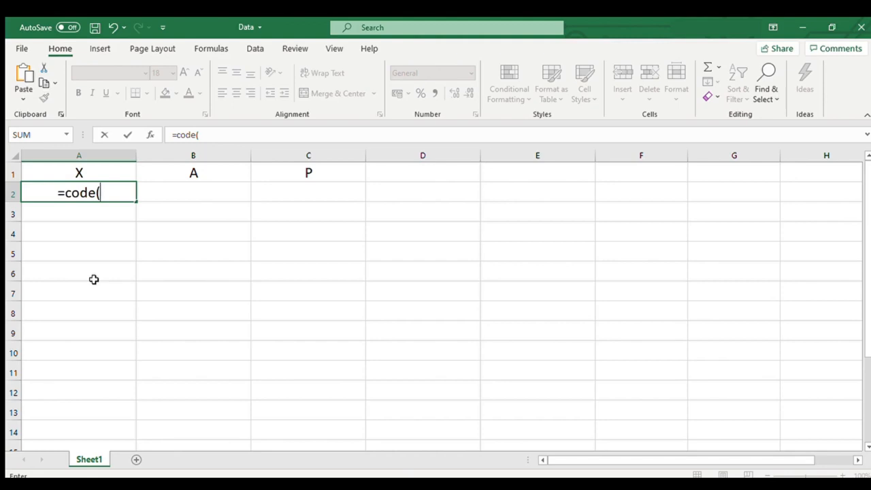
text(a1))
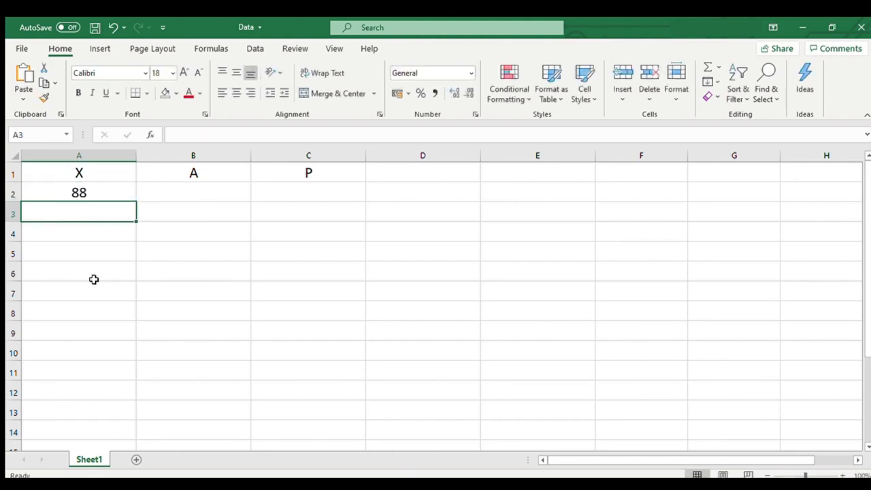
Step: Copy the CODE formula from A2 into B2 and C2
key(ctrl+c)
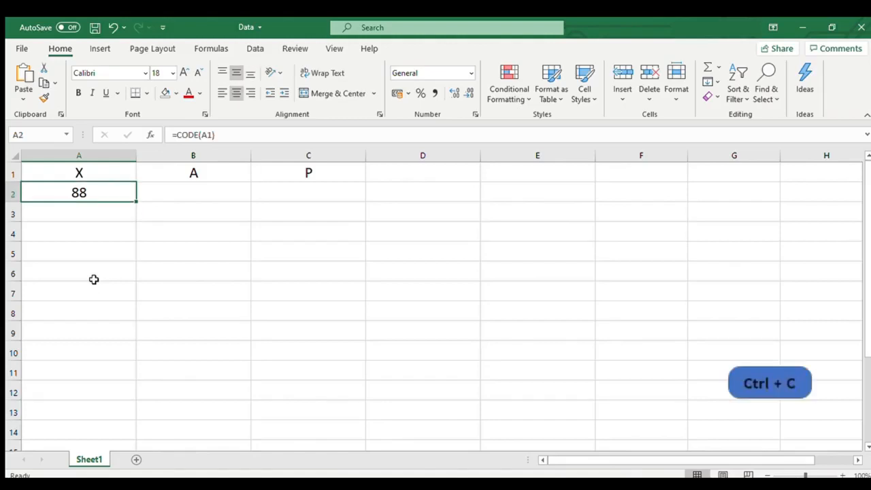
key(ctrl+v)
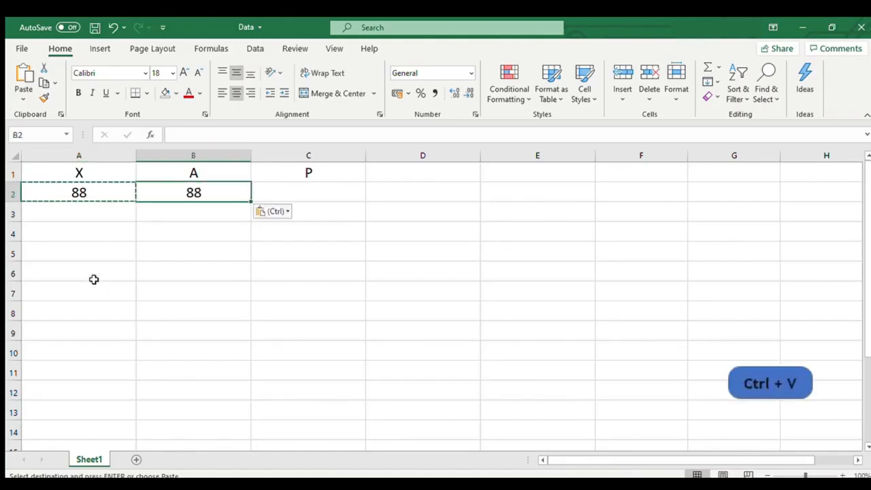
key(ctrl+v)
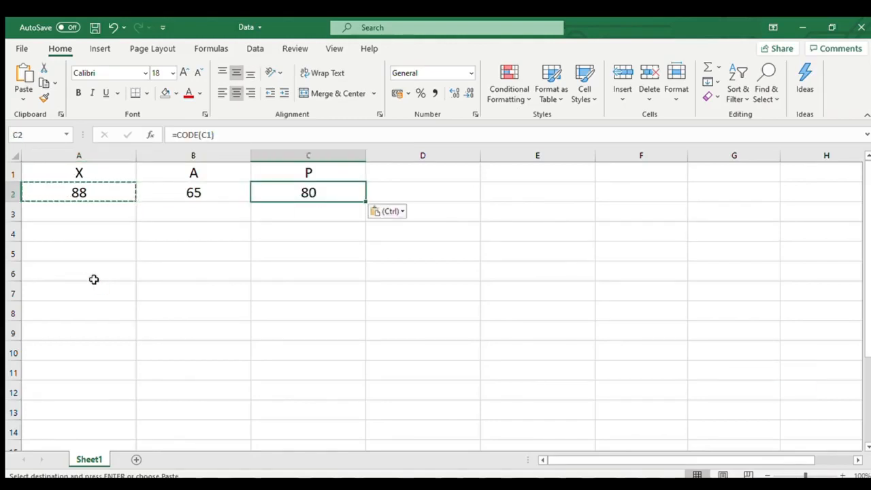
click(538, 192)
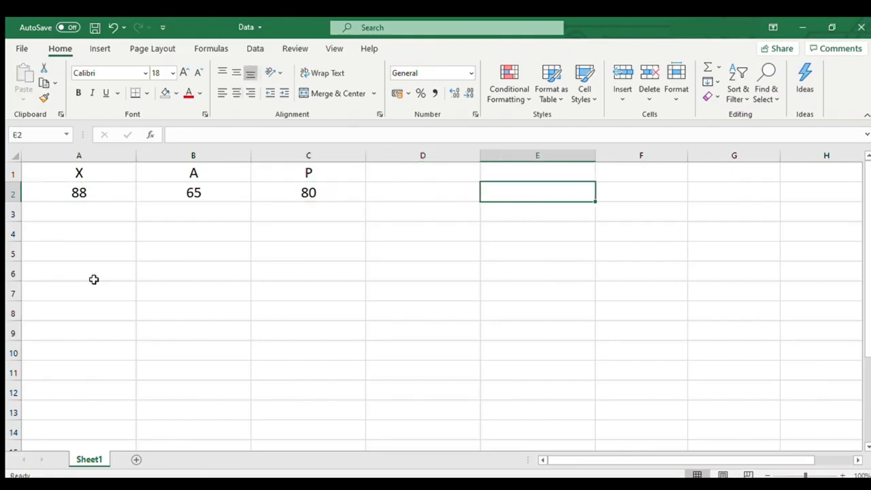
mouse_move(669, 109)
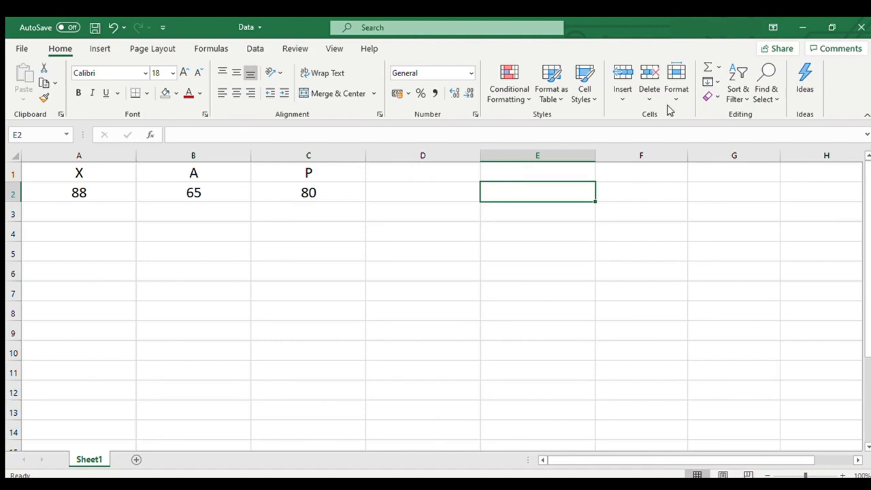
mouse_move(810, 102)
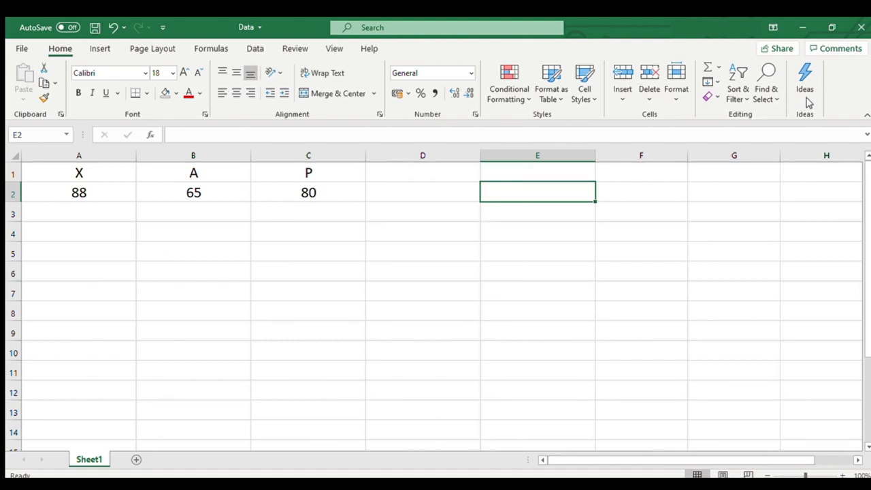